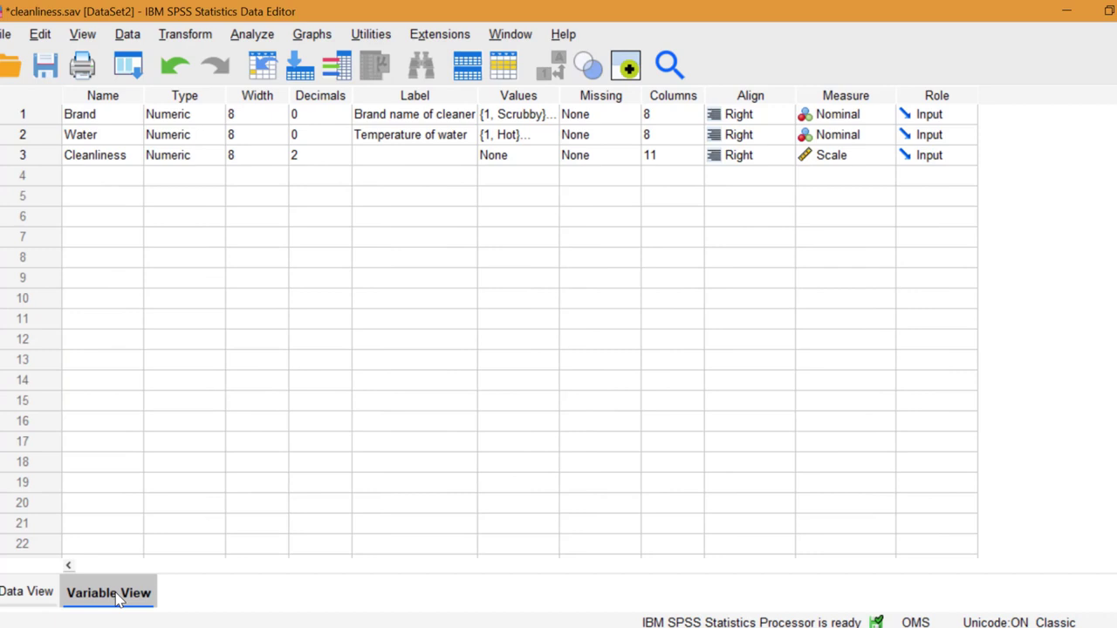
mouse_move(534, 146)
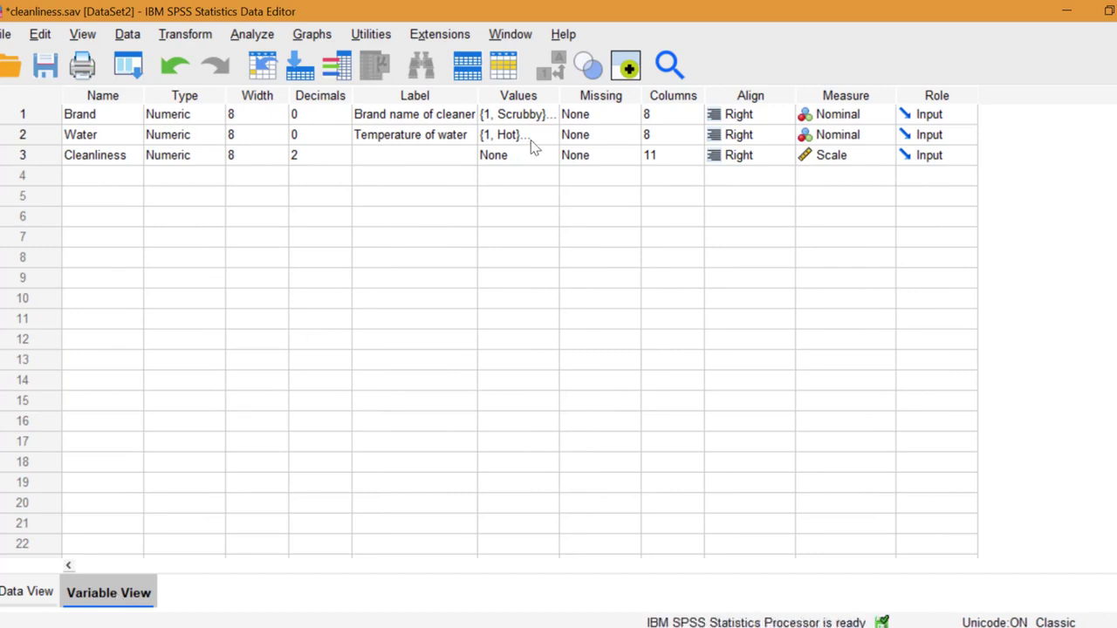
Review the value labels defined for the Brand and Water variables.
click(519, 115)
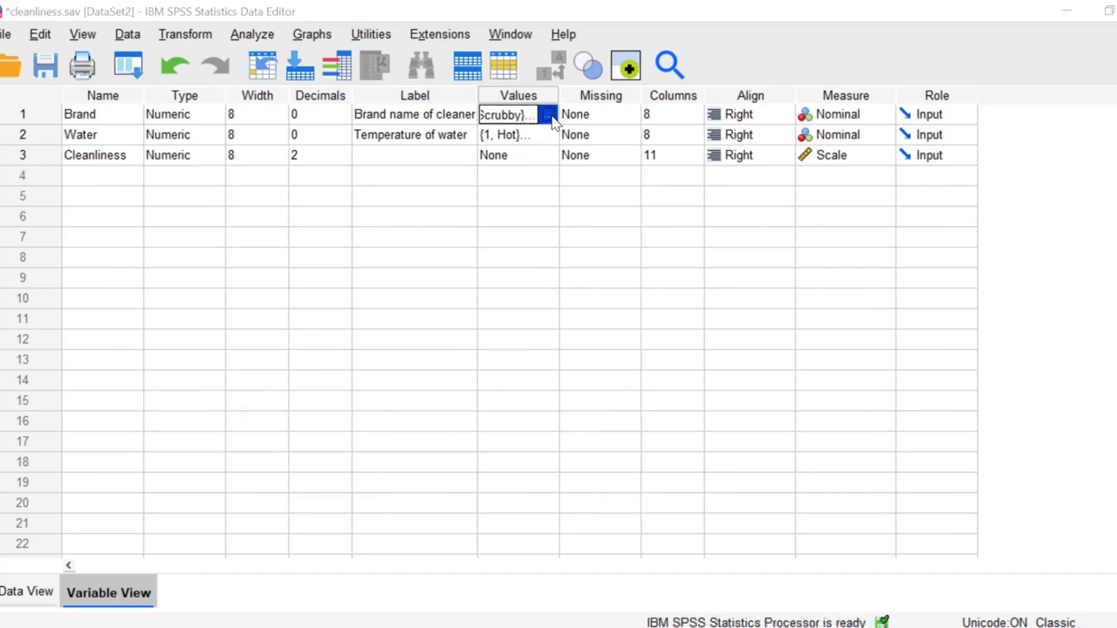
click(548, 115)
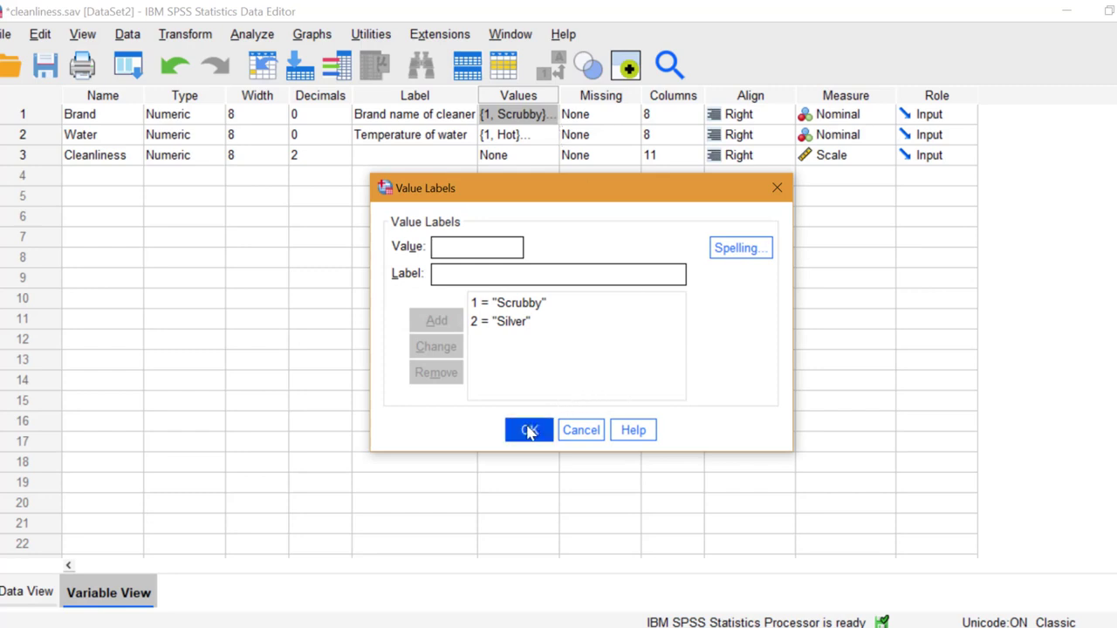
click(527, 429)
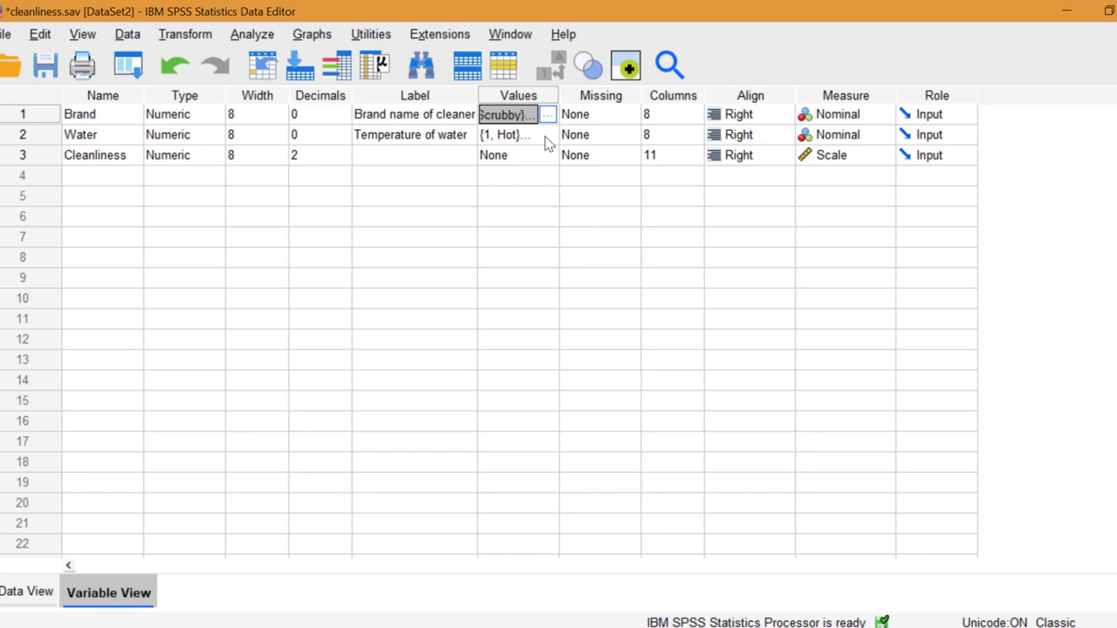
click(548, 115)
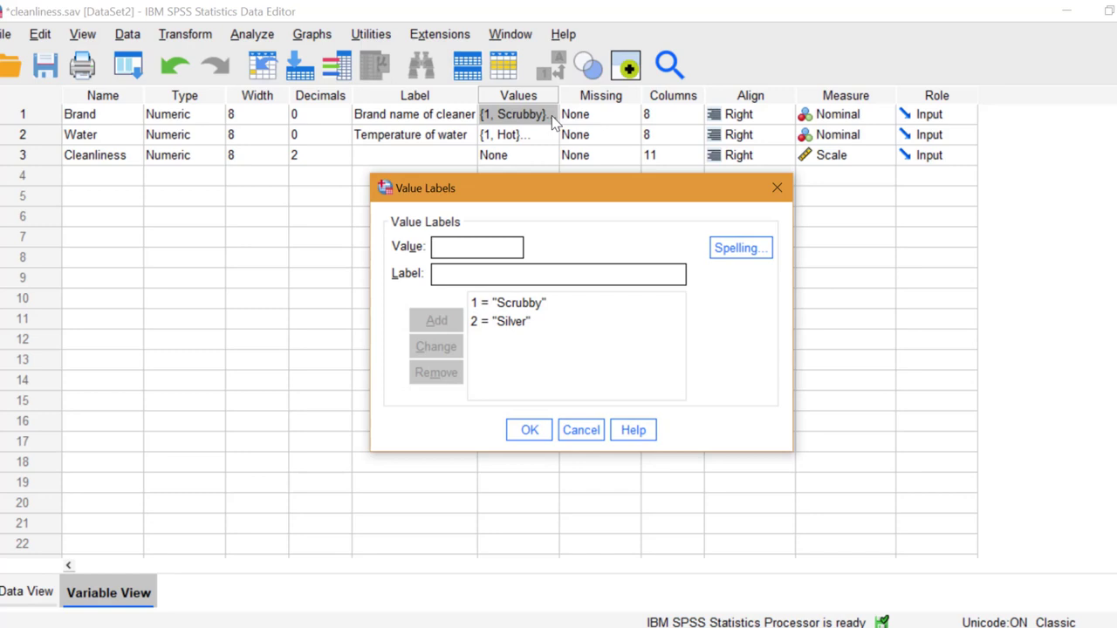
click(513, 134)
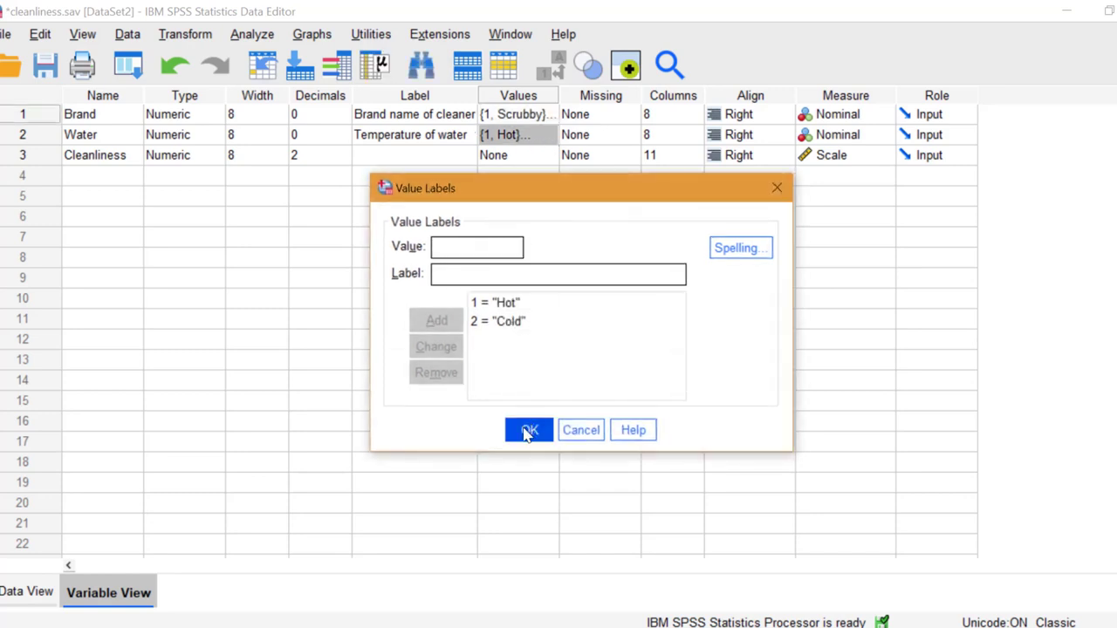
click(529, 429)
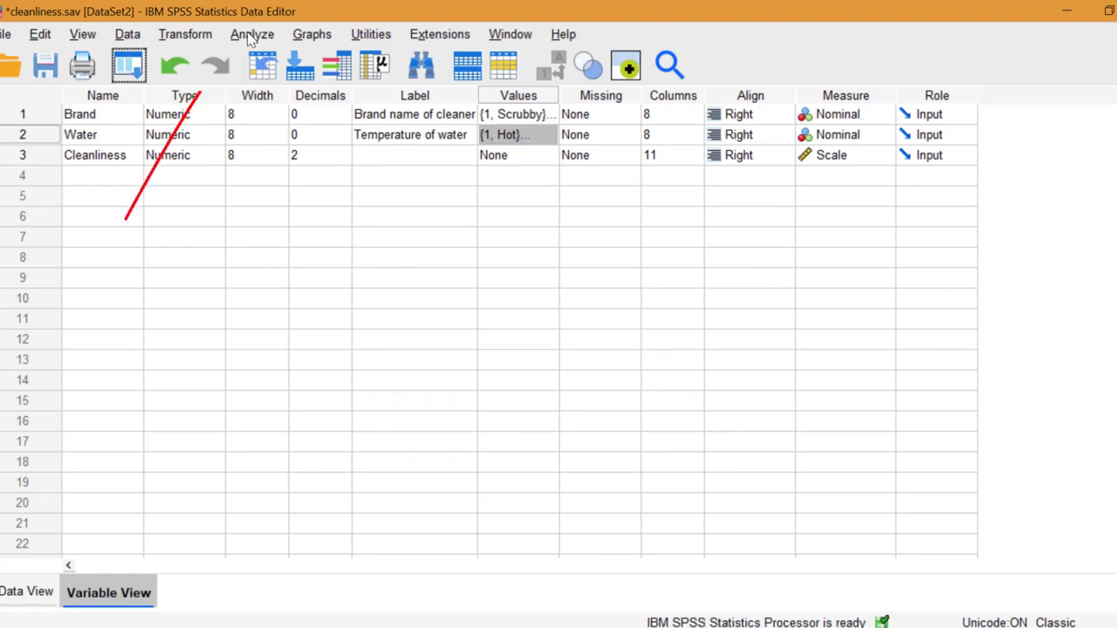
Start a Univariate general linear model analysis from the Analyze menu.
click(251, 35)
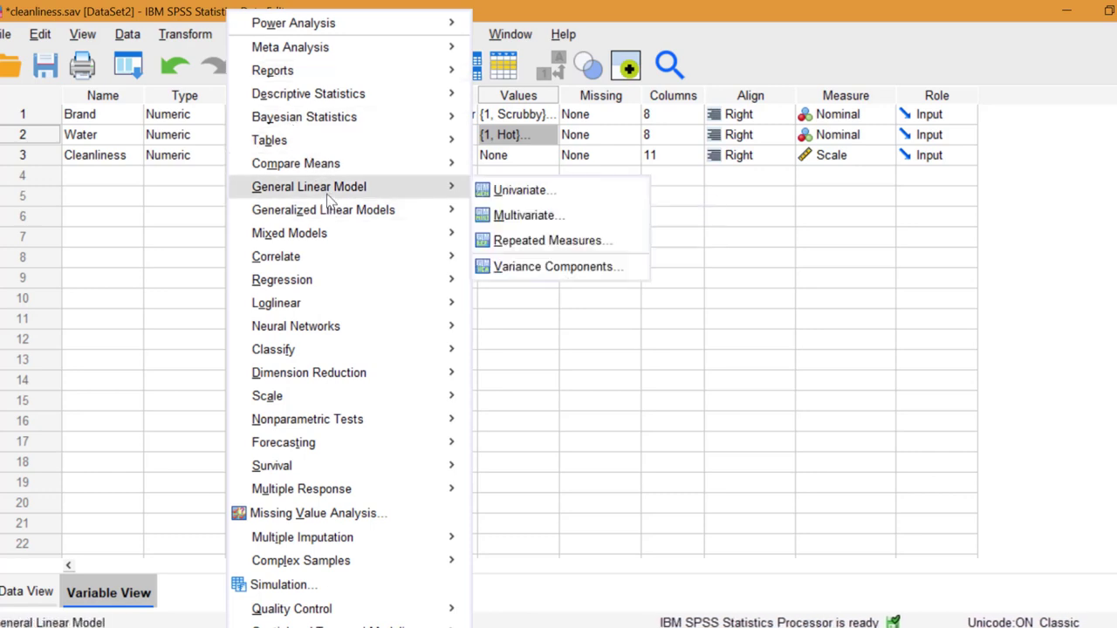
mouse_move(524, 189)
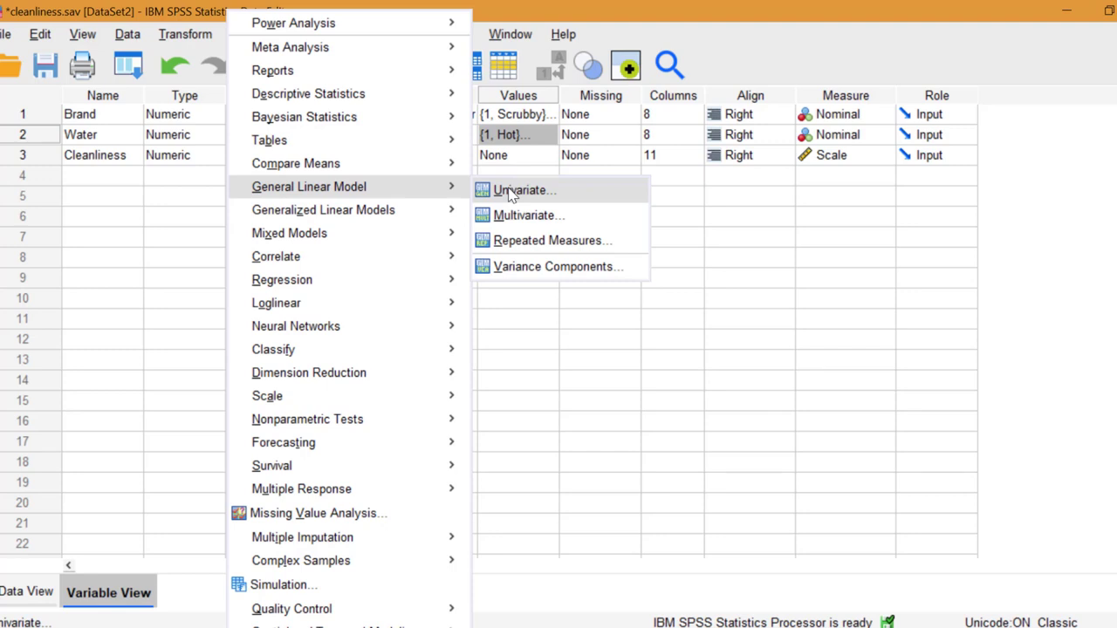
click(524, 188)
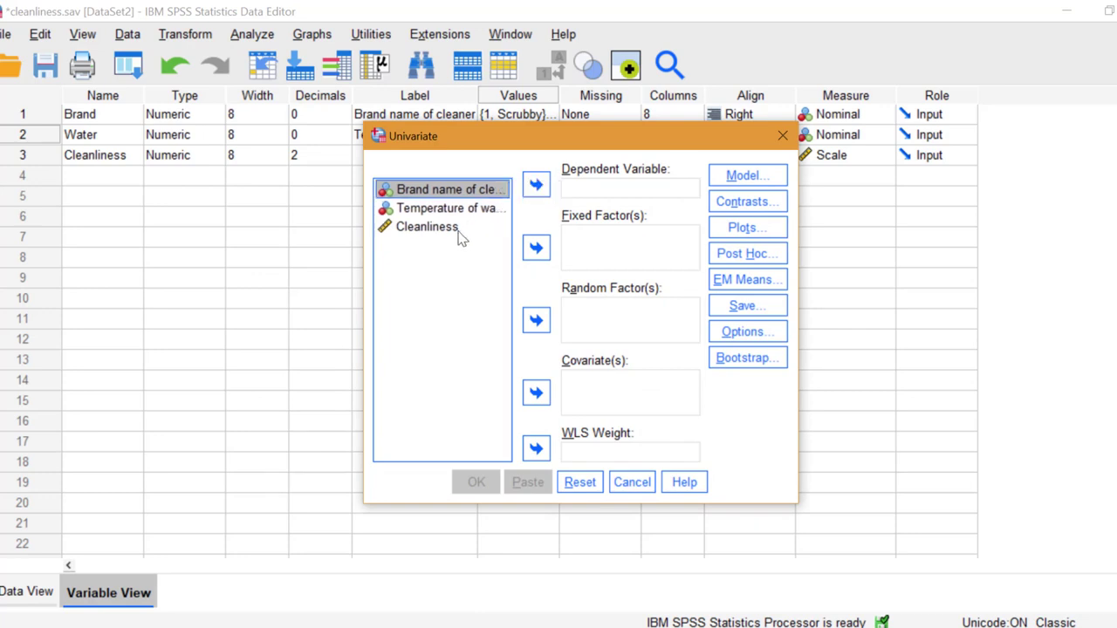
Assign Cleanliness as dependent variable and Brand and Water as fixed factors.
click(426, 227)
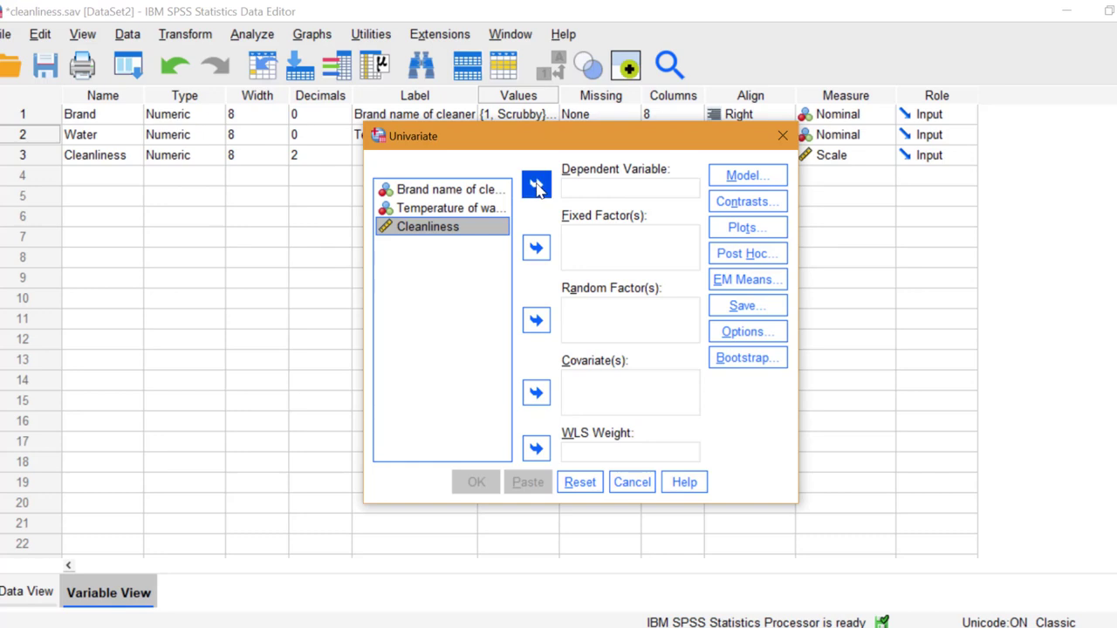
click(535, 185)
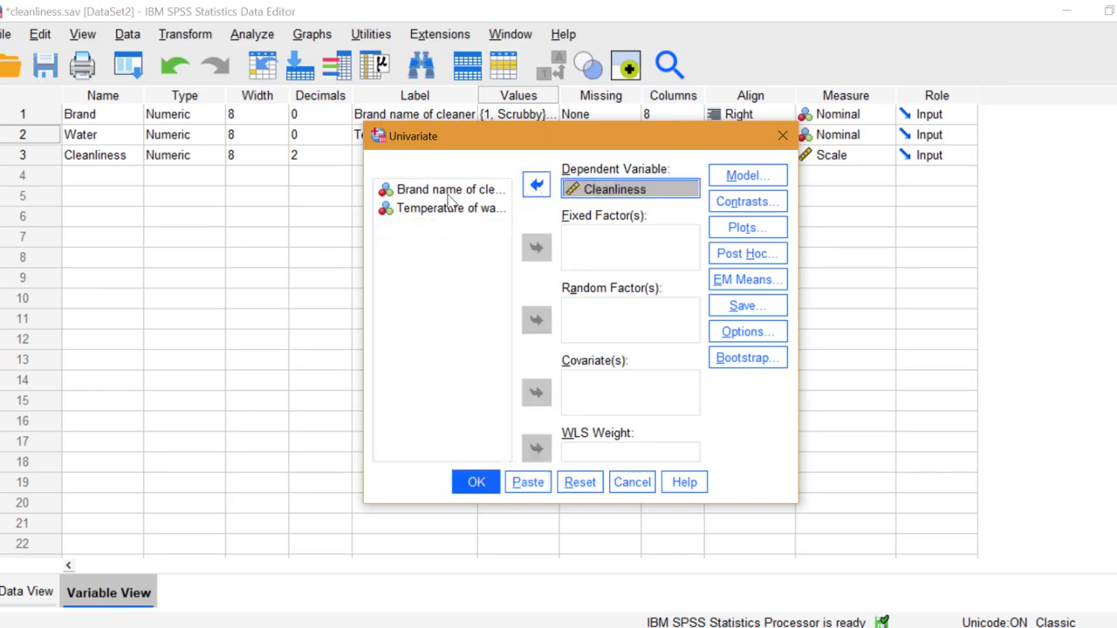
click(451, 189)
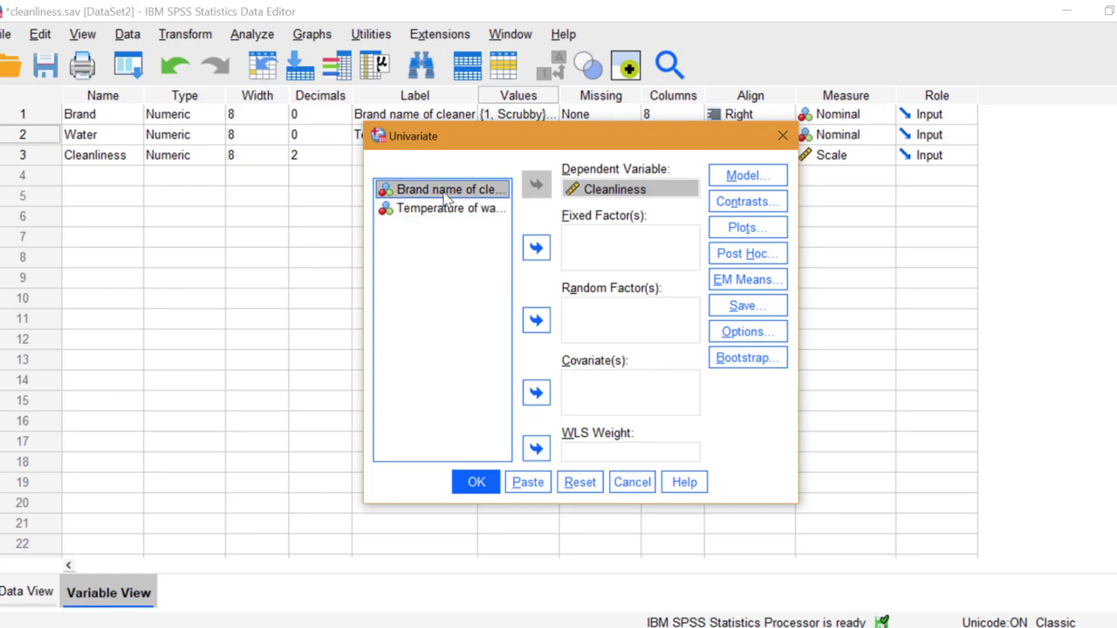
mouse_move(535, 248)
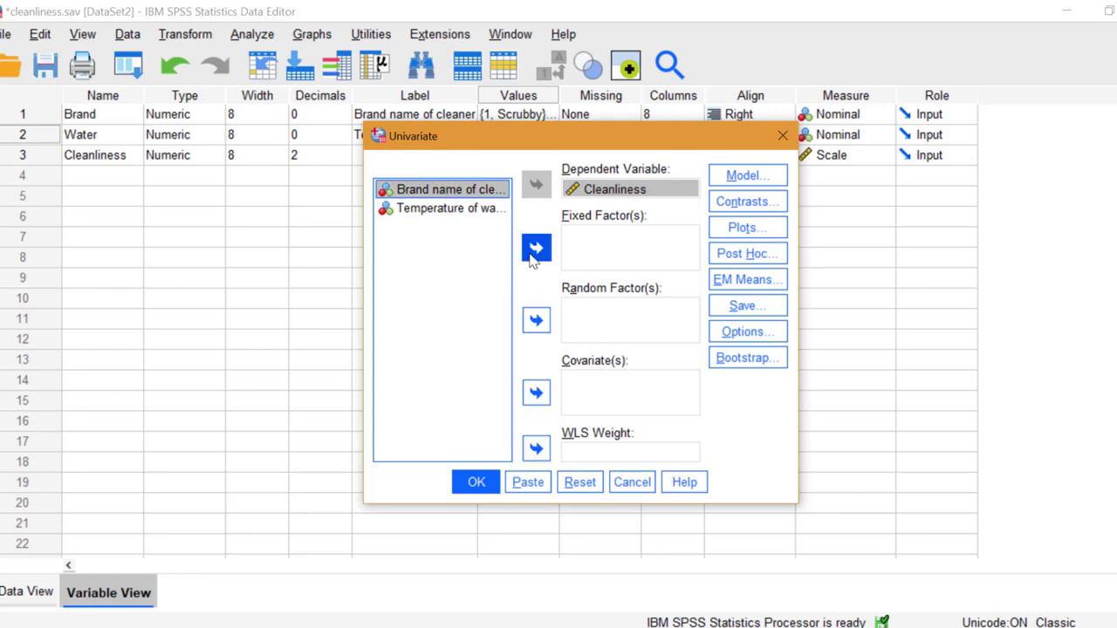
click(536, 247)
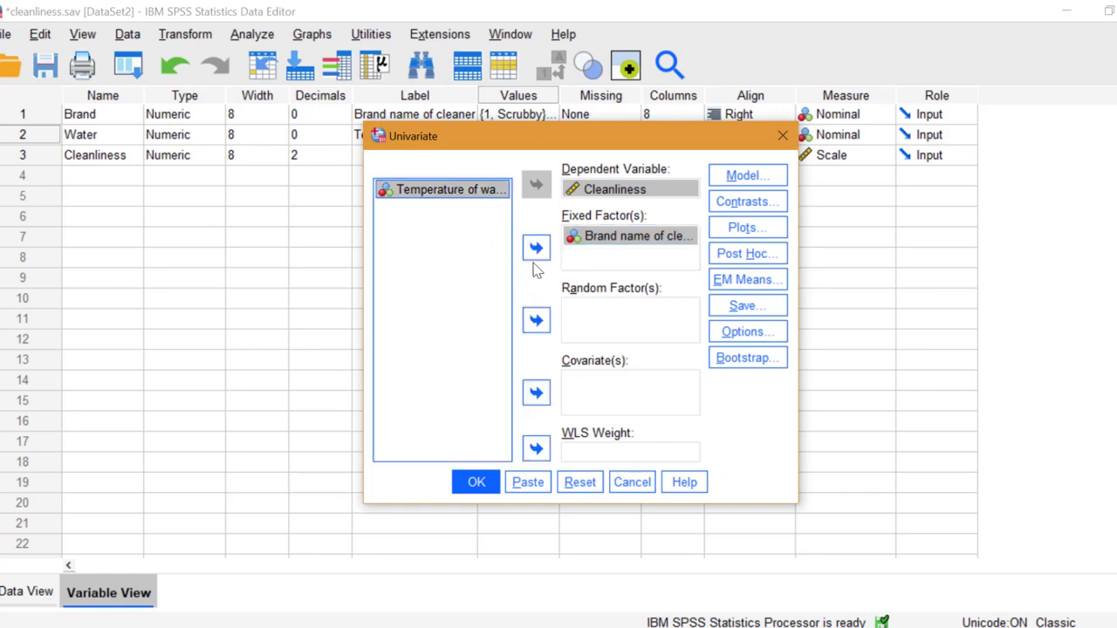
mouse_move(535, 248)
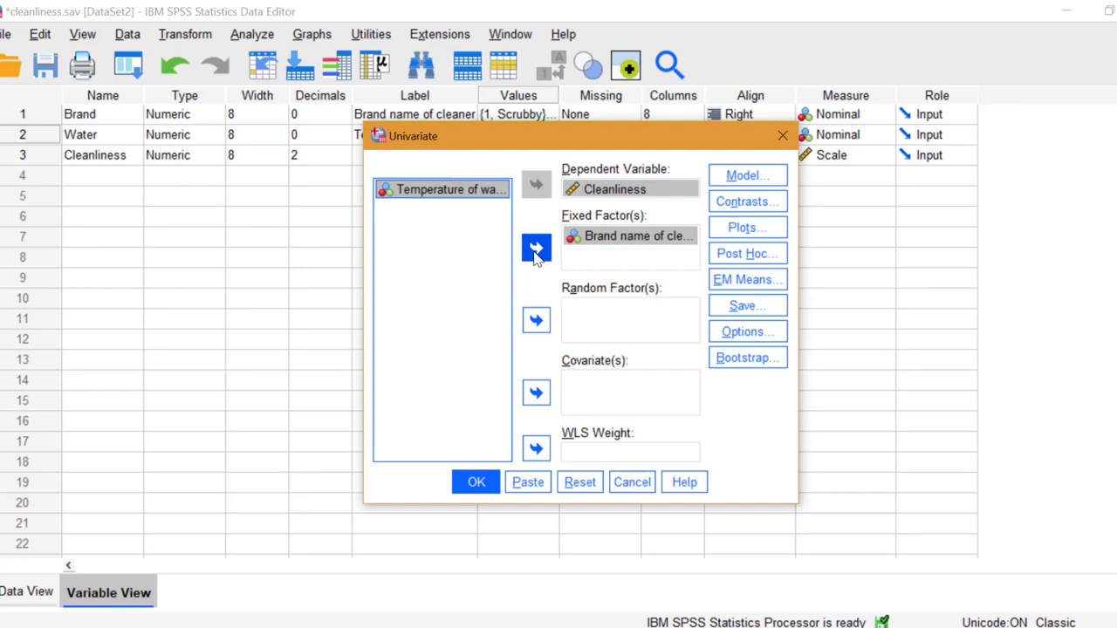
click(535, 251)
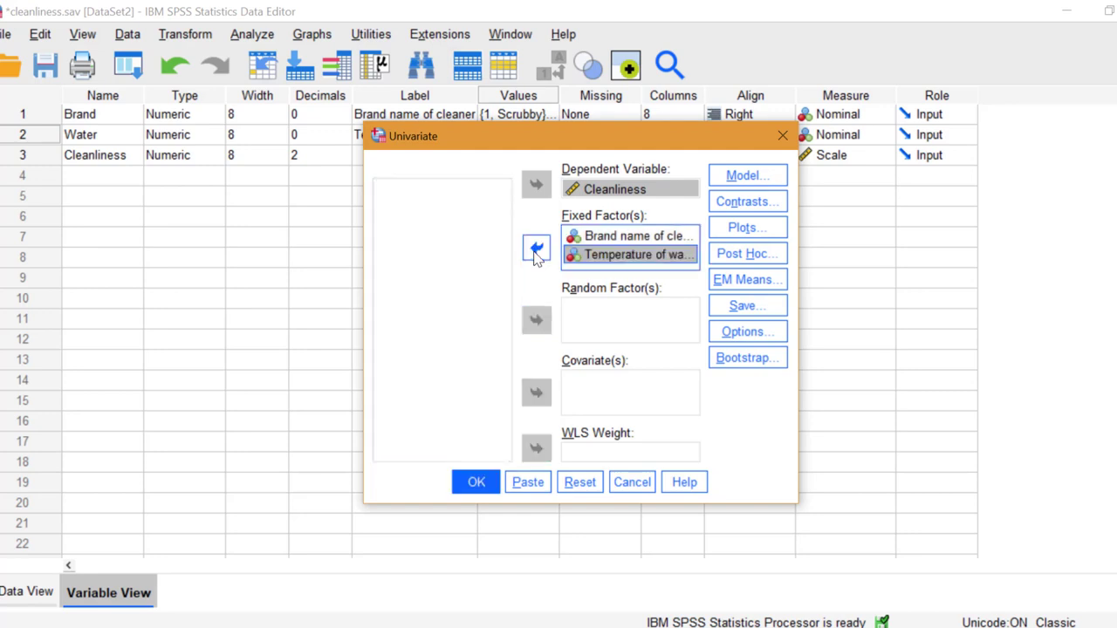
mouse_move(737, 286)
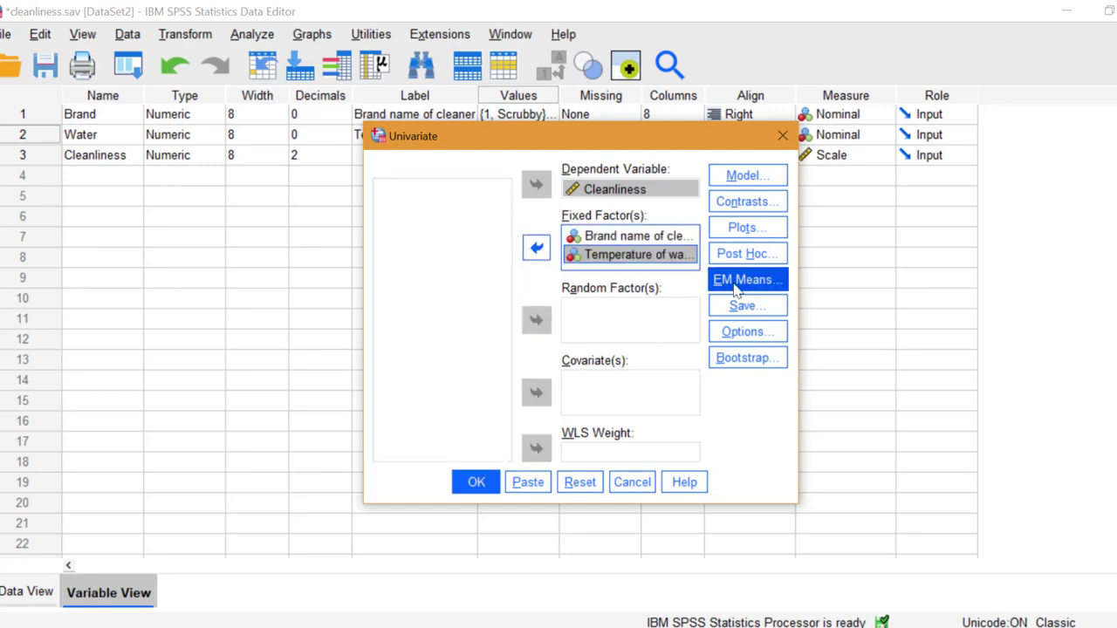
Display marginal means for Brand, Water and Brand*Water and compare main effects.
click(747, 279)
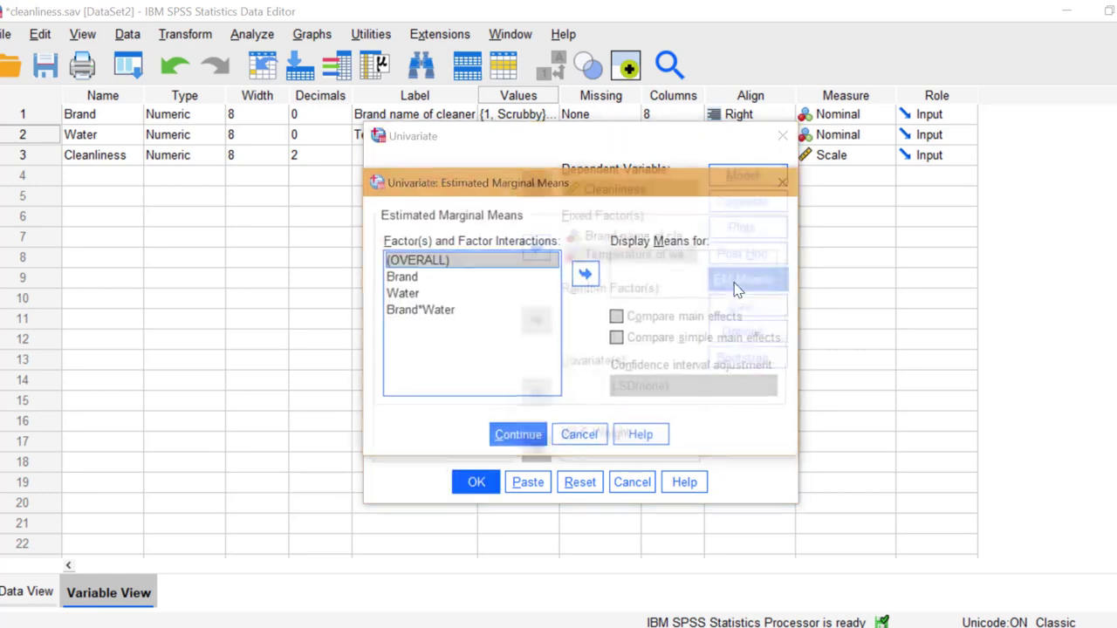
click(402, 276)
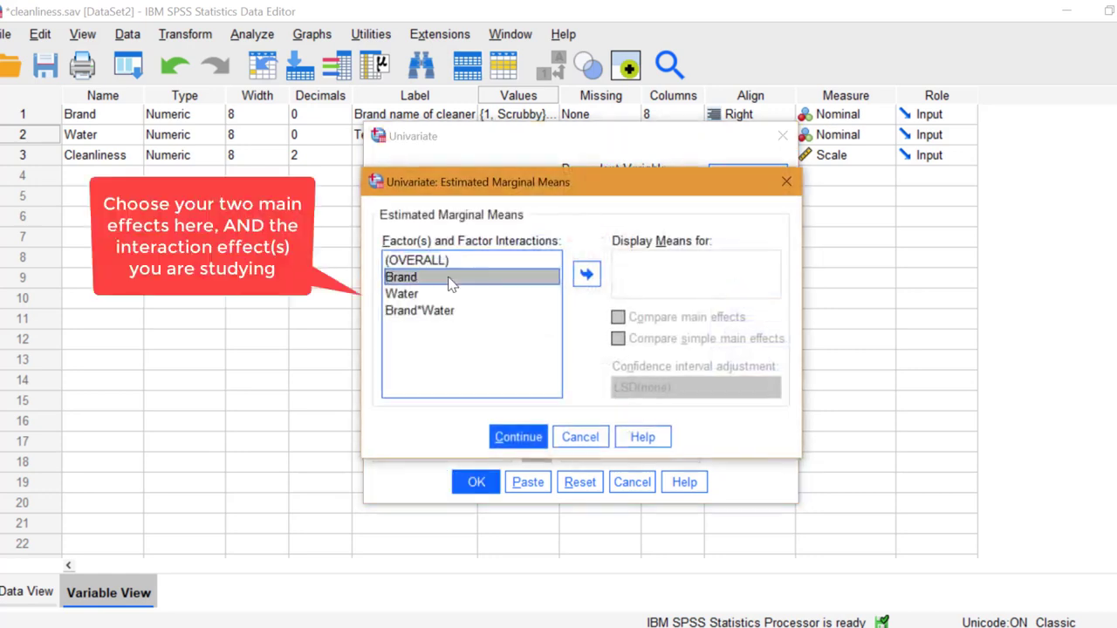
mouse_move(440, 293)
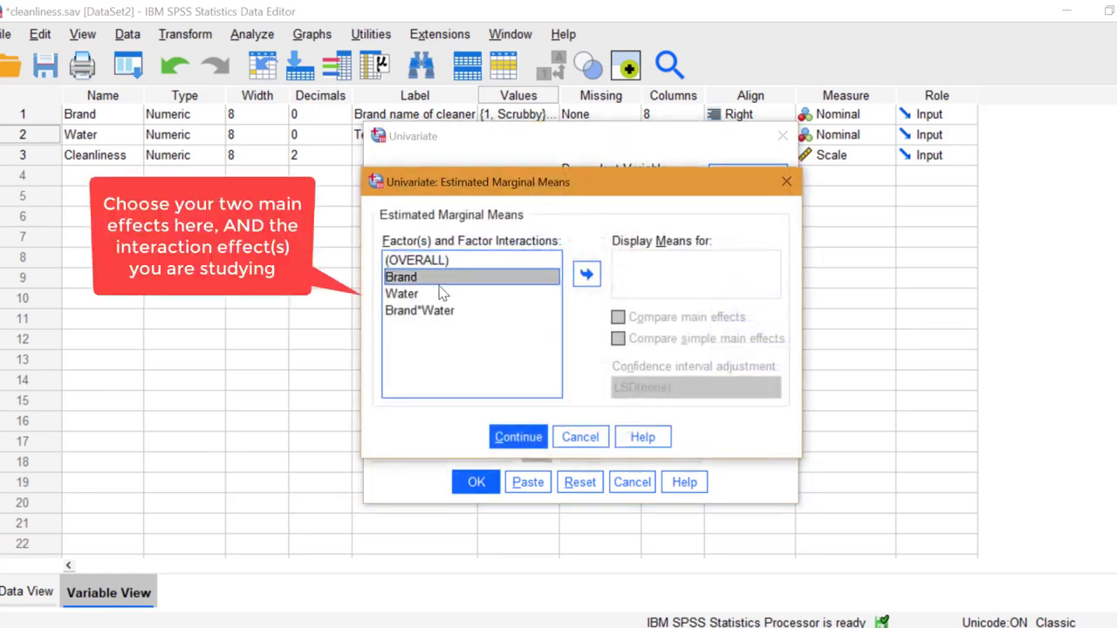
click(402, 294)
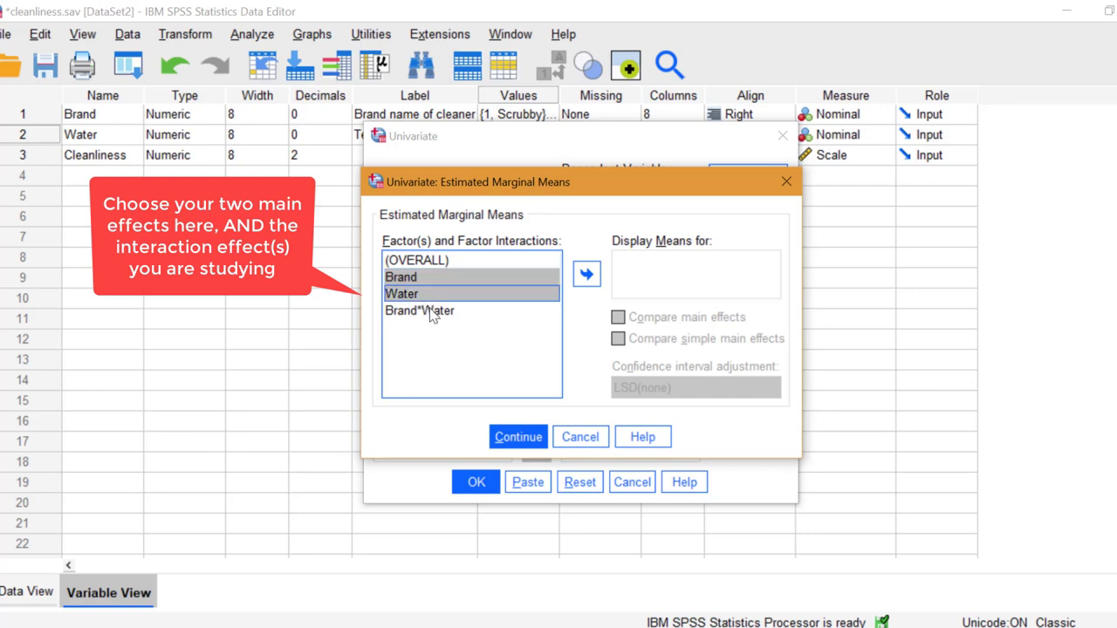
click(419, 311)
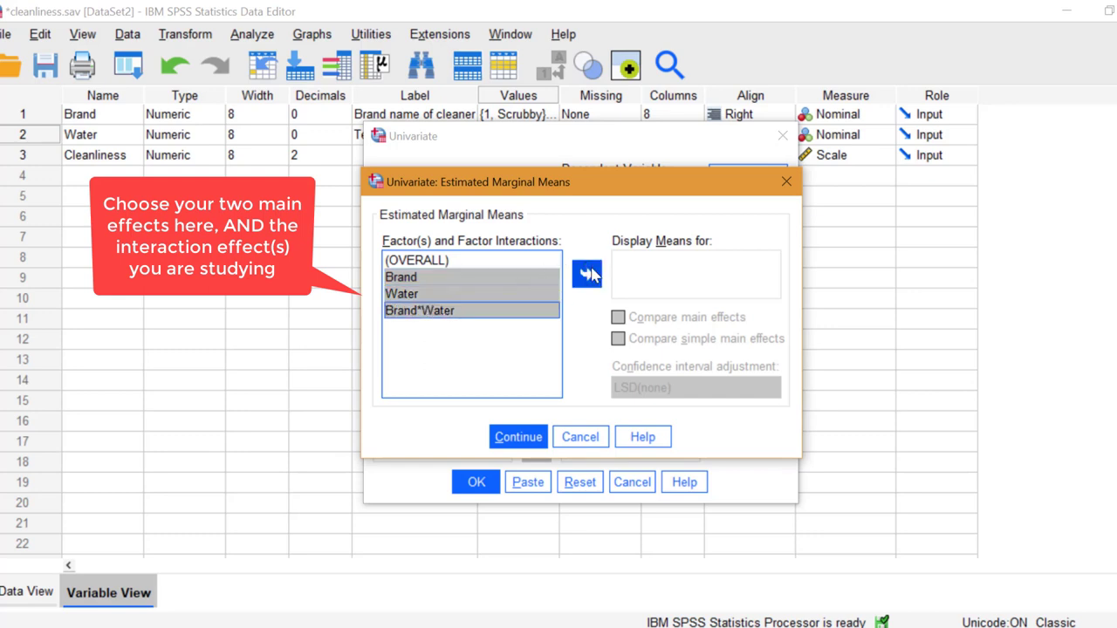
click(586, 273)
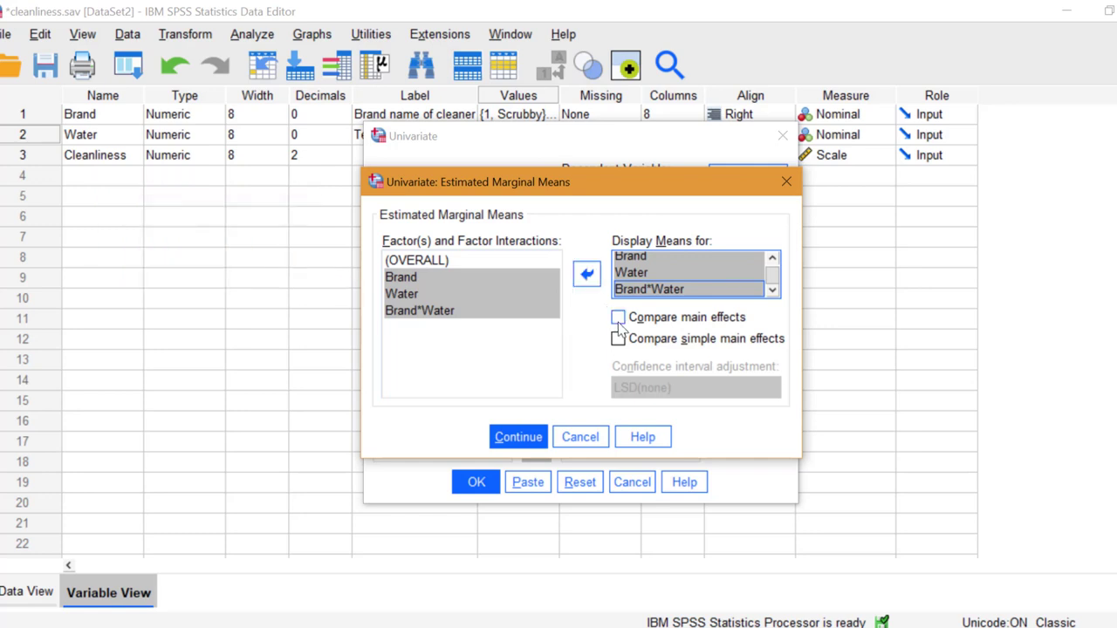
click(617, 318)
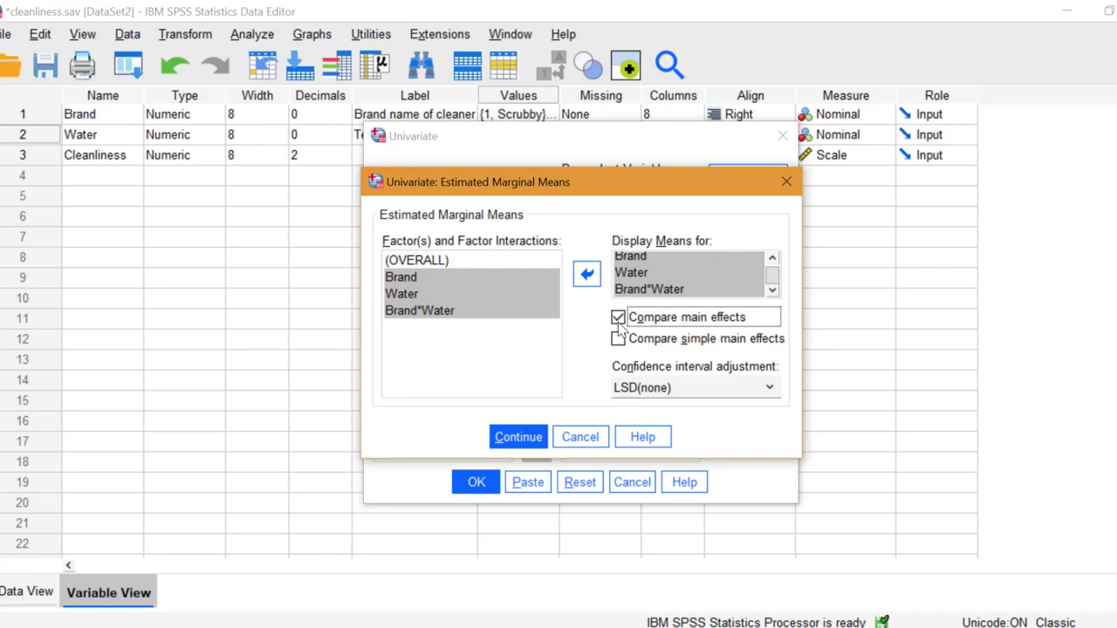
click(516, 436)
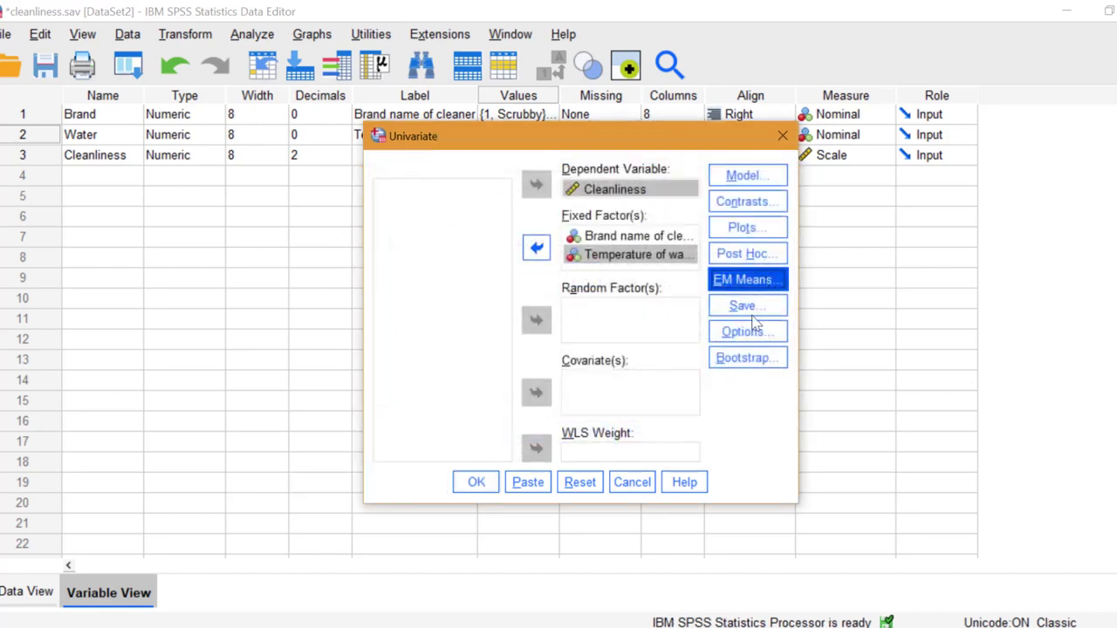
Include descriptive statistics and homogeneity tests, then run the two-way ANOVA.
click(747, 331)
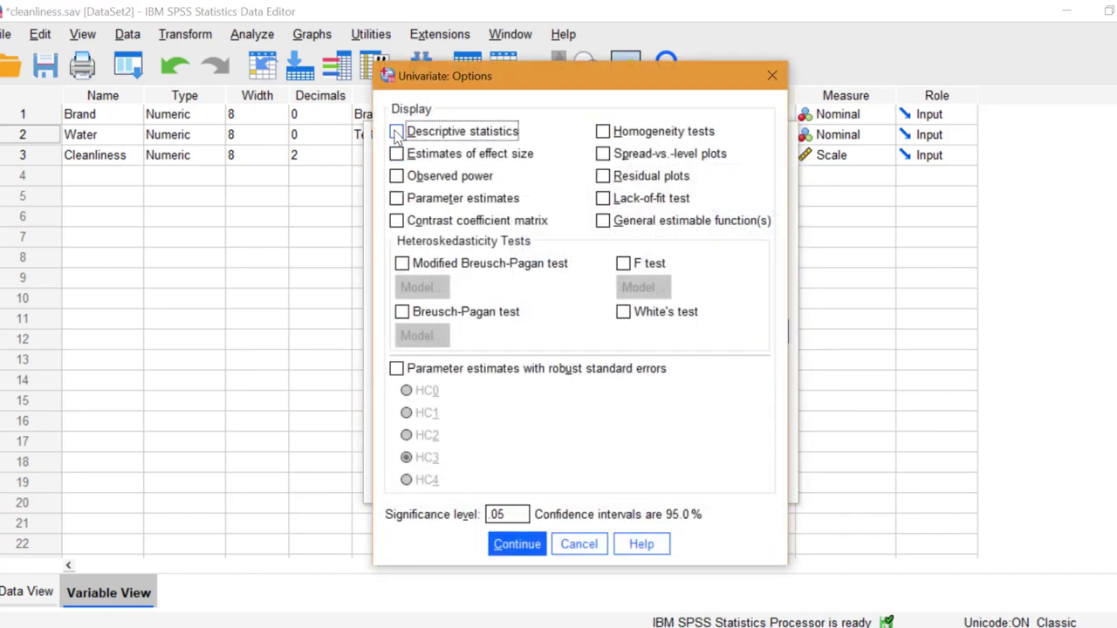
click(396, 131)
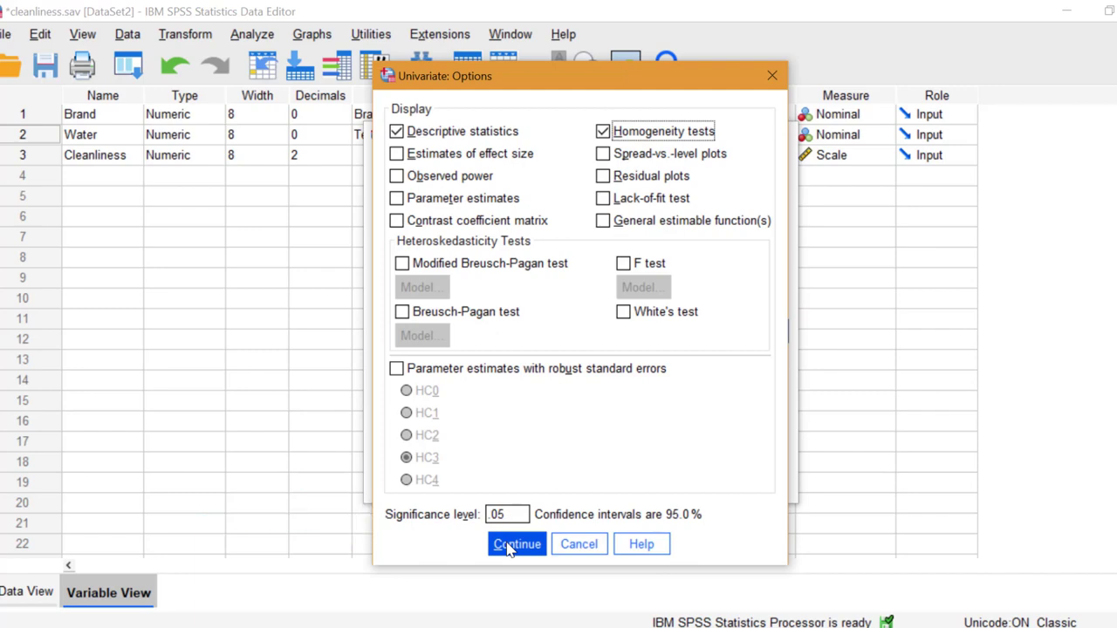
click(516, 545)
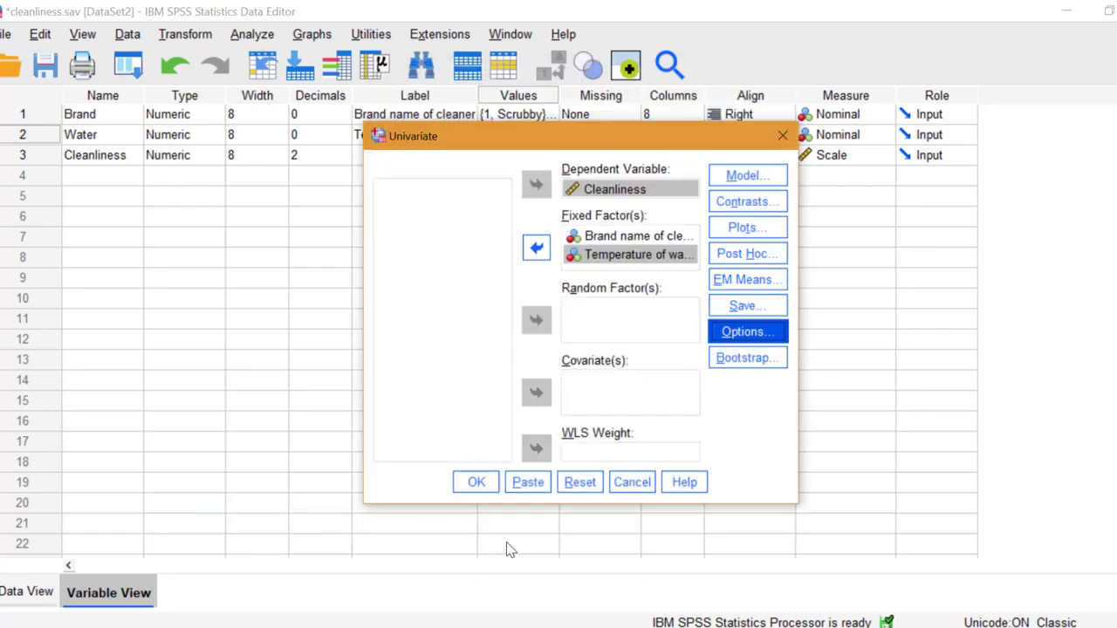
mouse_move(475, 482)
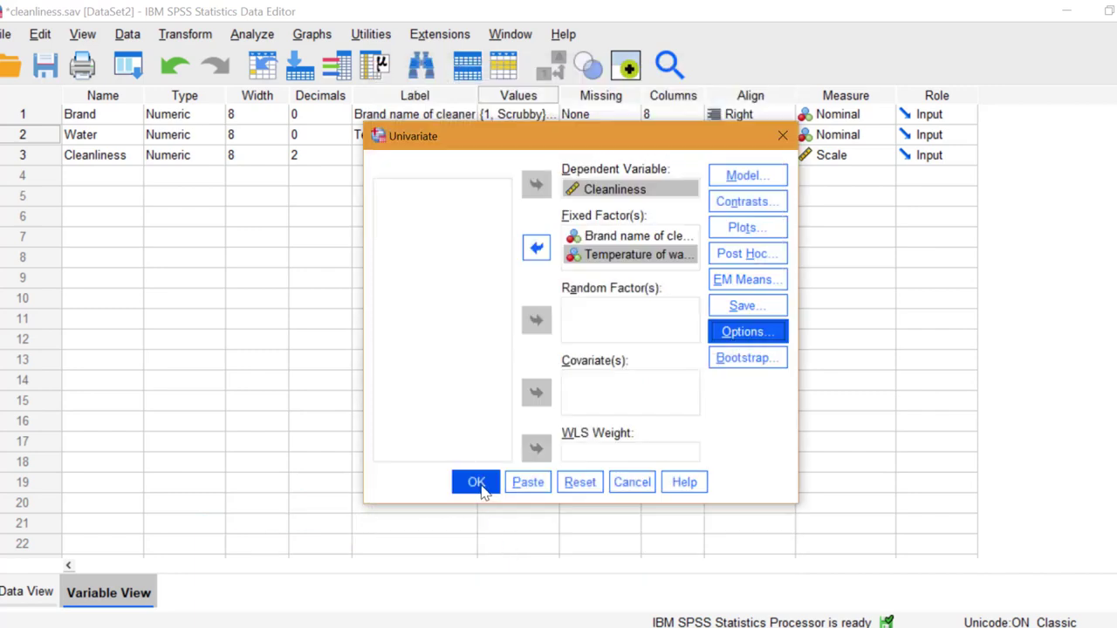
click(474, 481)
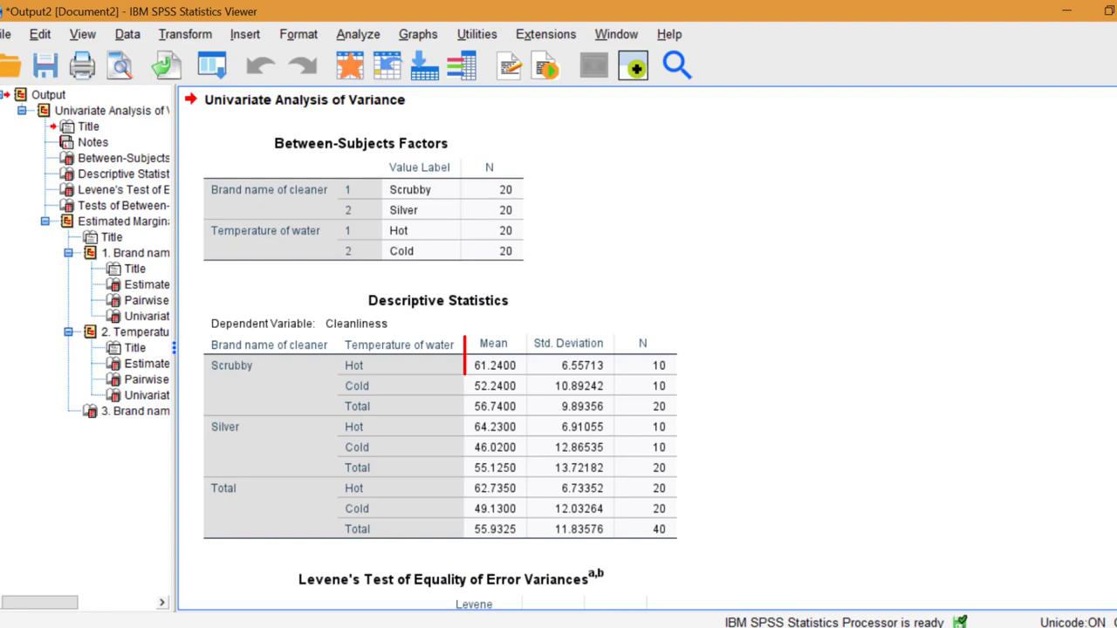
click(496, 342)
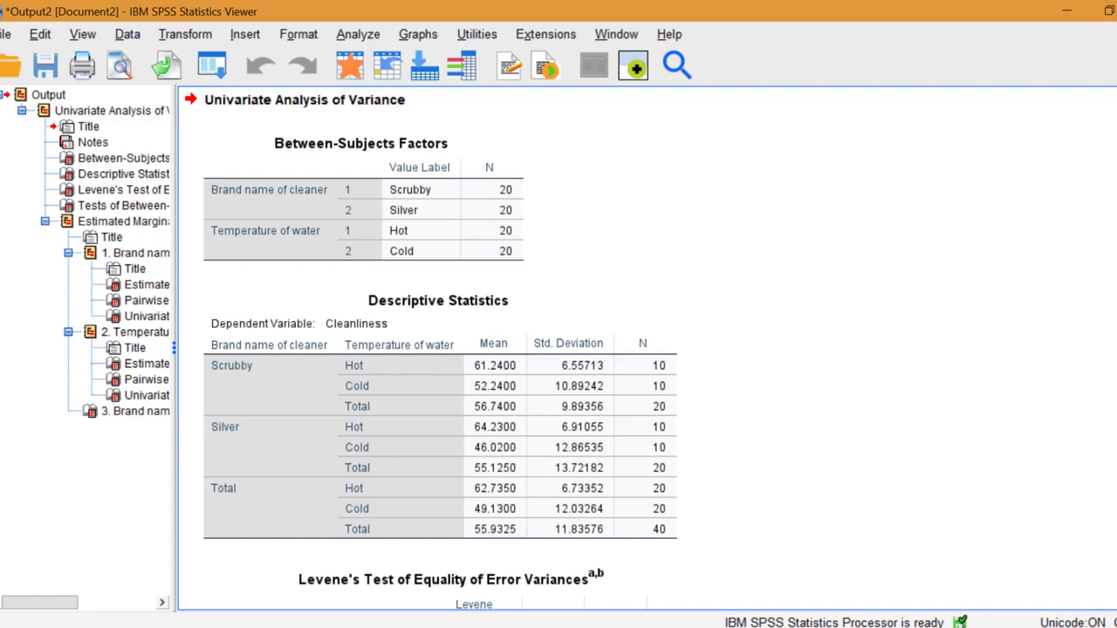
Scroll the output down to Levene's test and the between-subjects effects table.
scroll(down, 3)
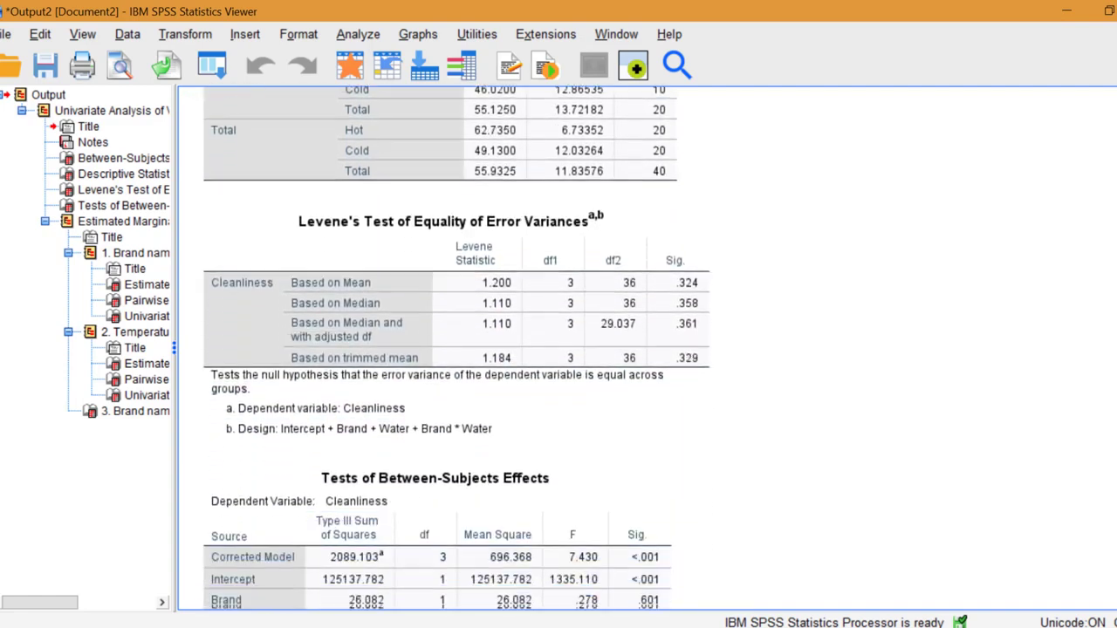
scroll(down, 3)
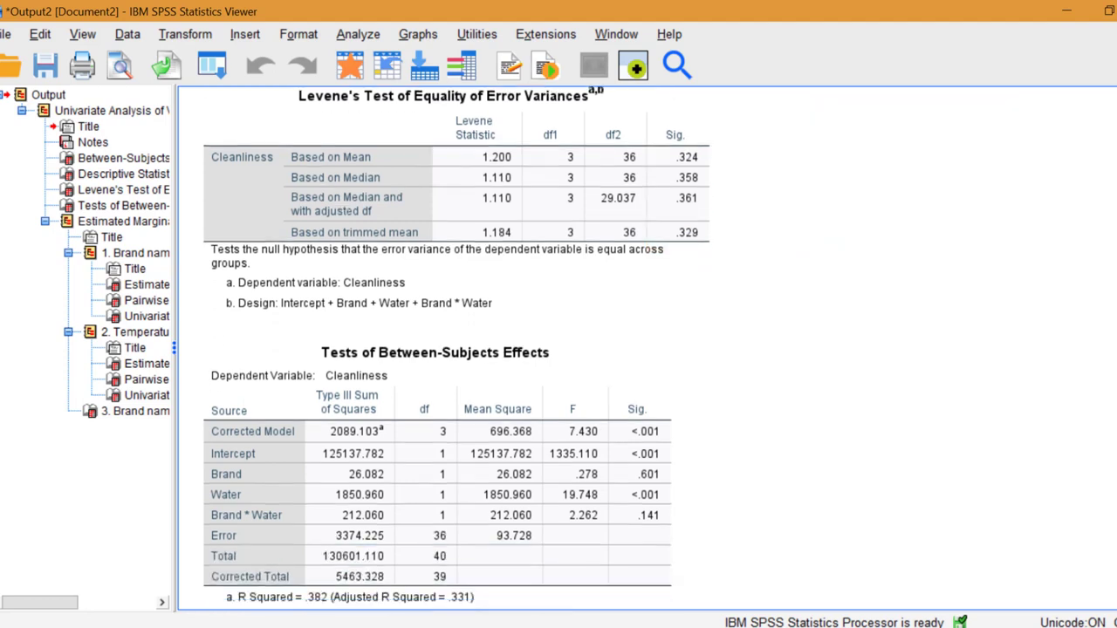
Scroll to the full between-subjects effects table showing Brand non-significant (p = .601).
scroll(down, 3)
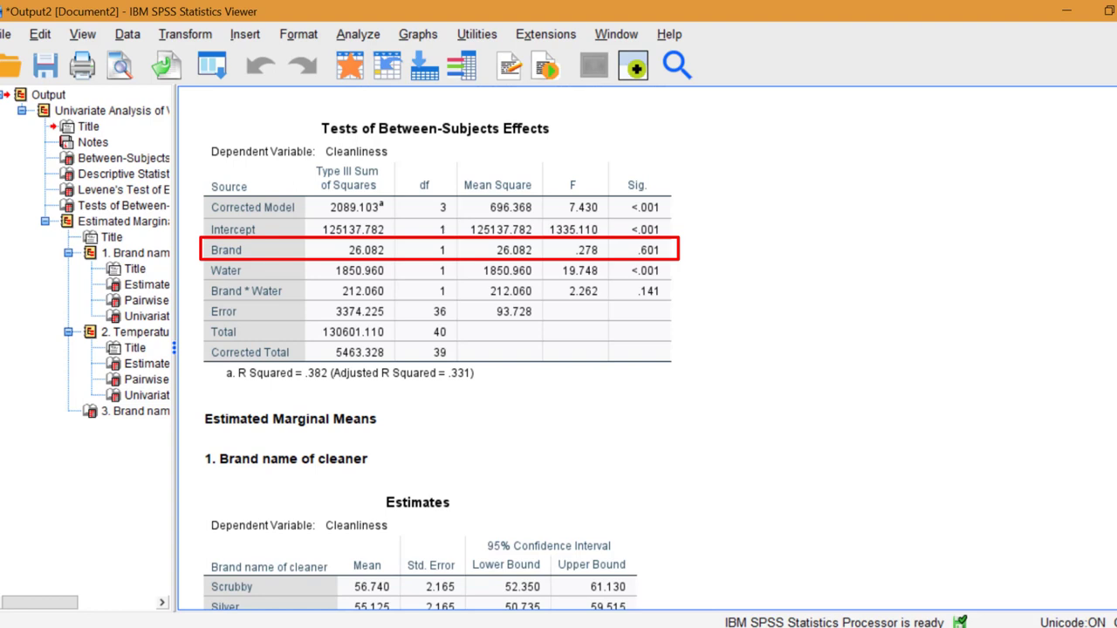
click(225, 269)
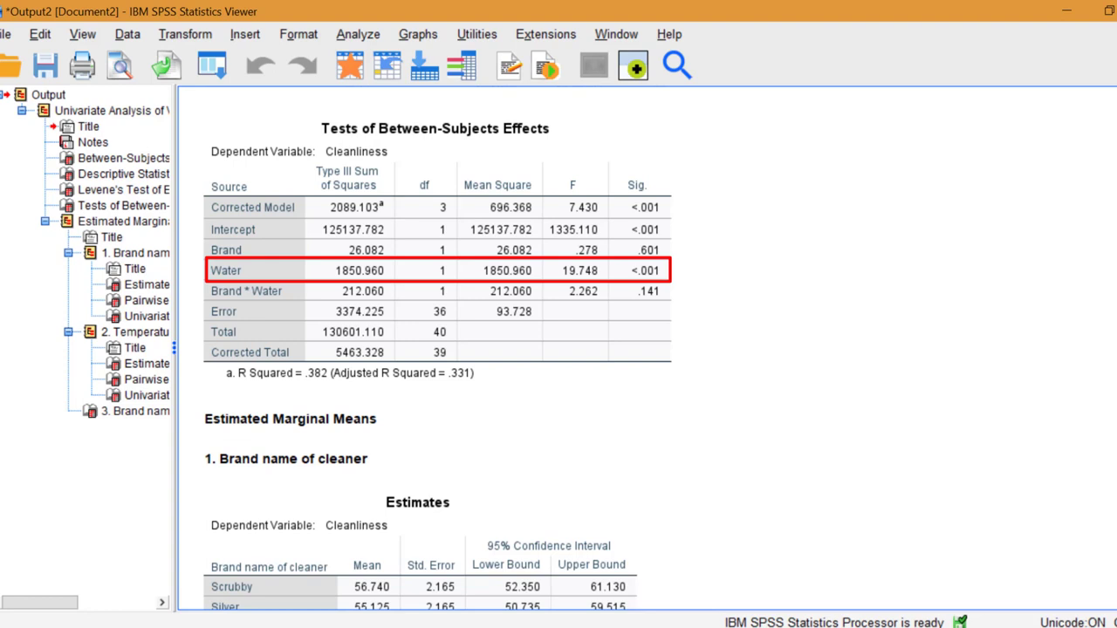
mouse_move(1012, 531)
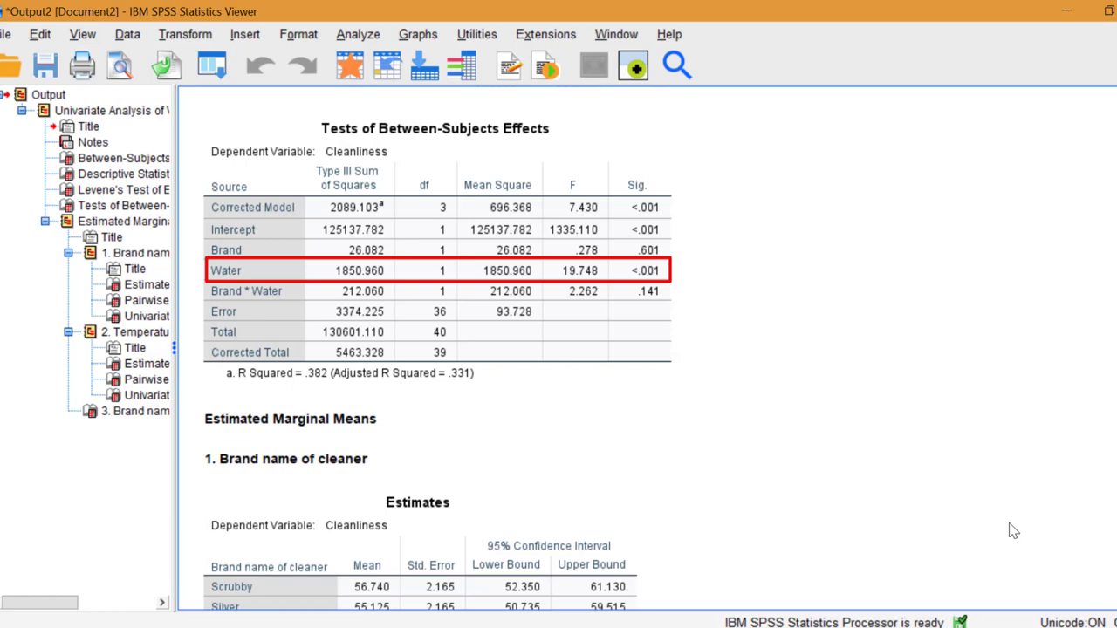
mouse_move(818, 595)
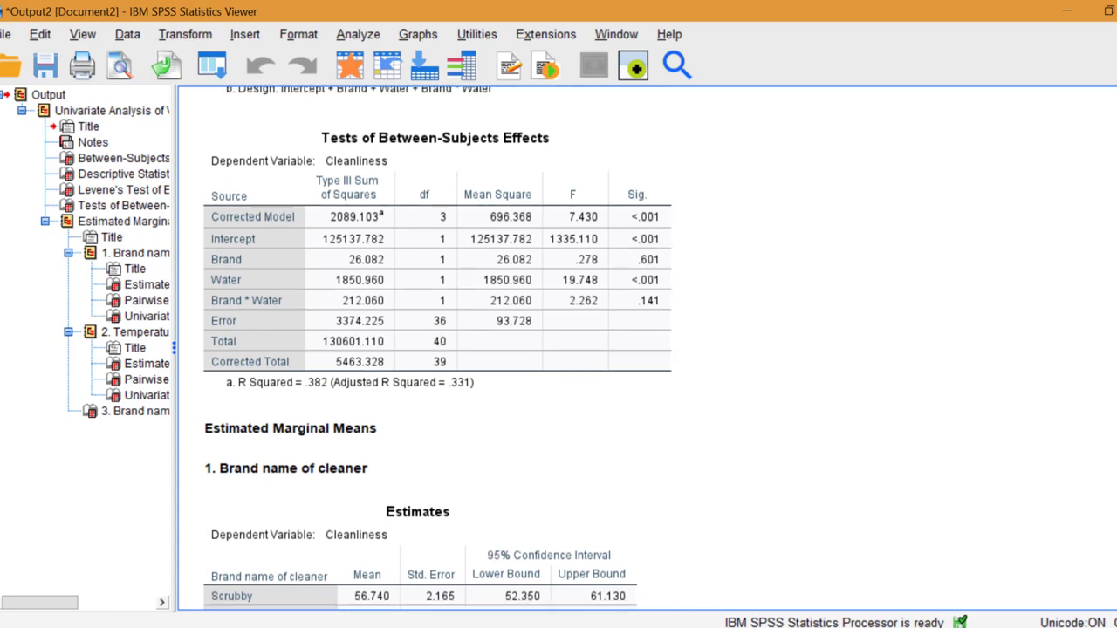
Scroll back up to the descriptive statistics comparing hot (62.74) and cold (49.13) means.
scroll(up, 3)
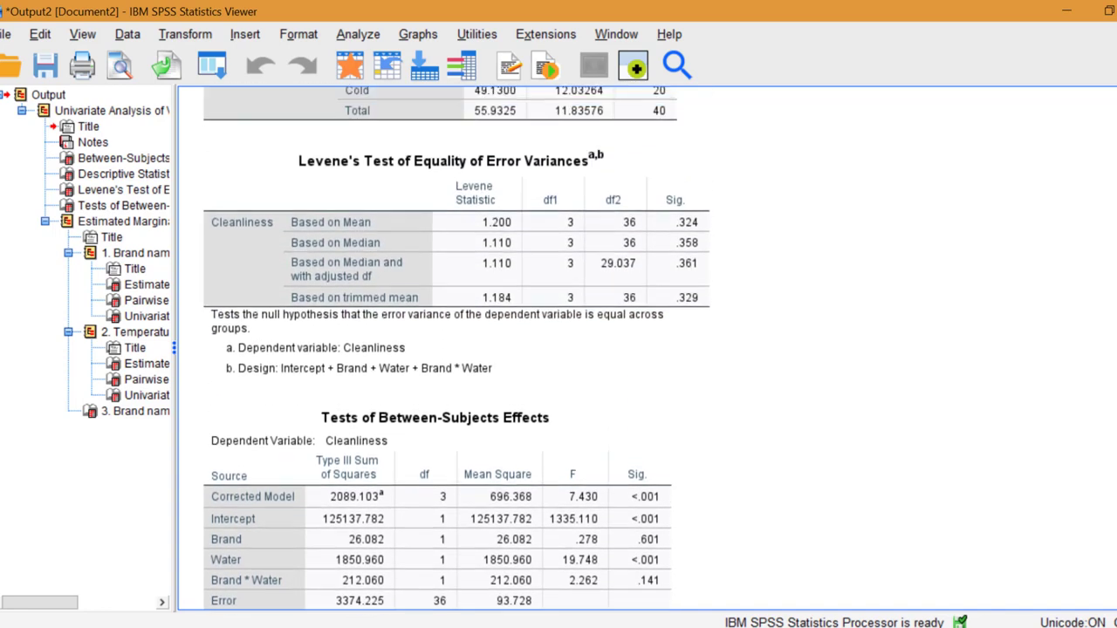
scroll(up, 3)
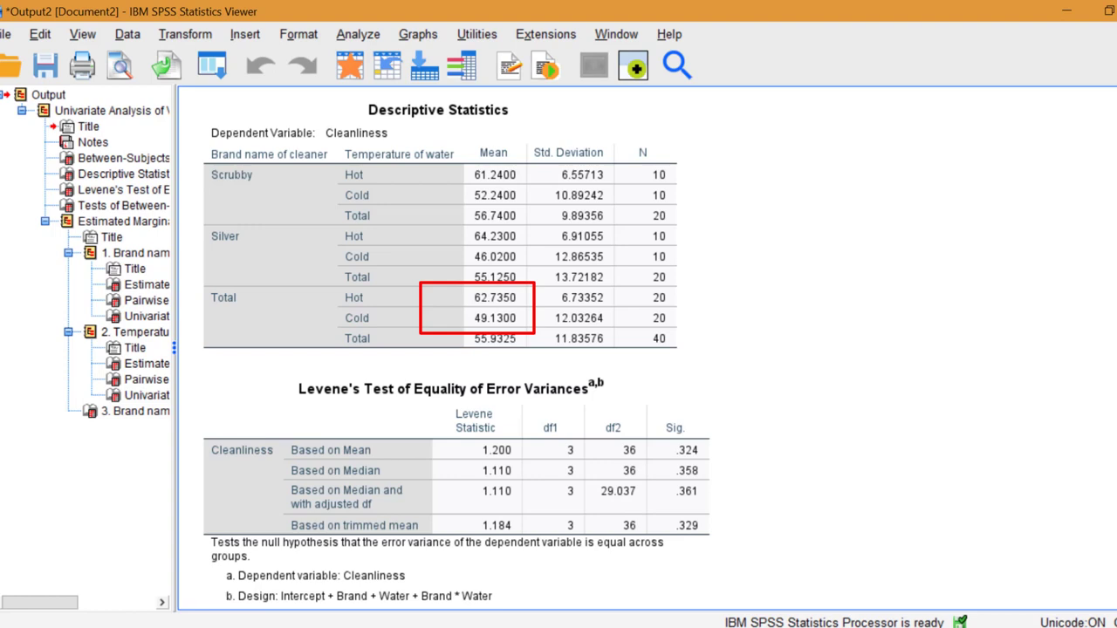
mouse_move(725, 611)
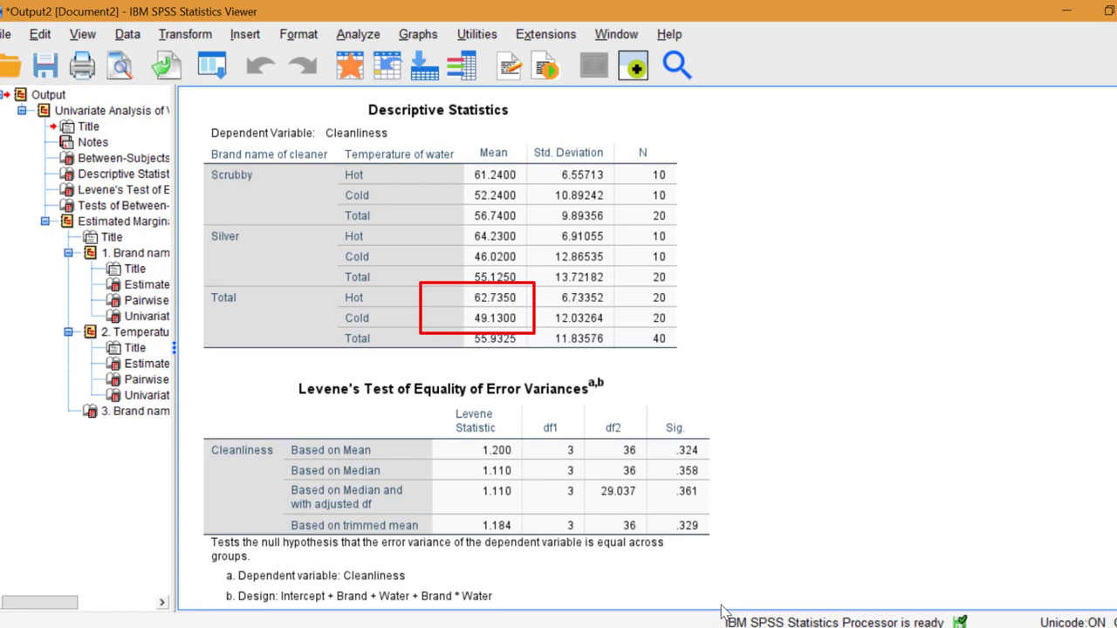